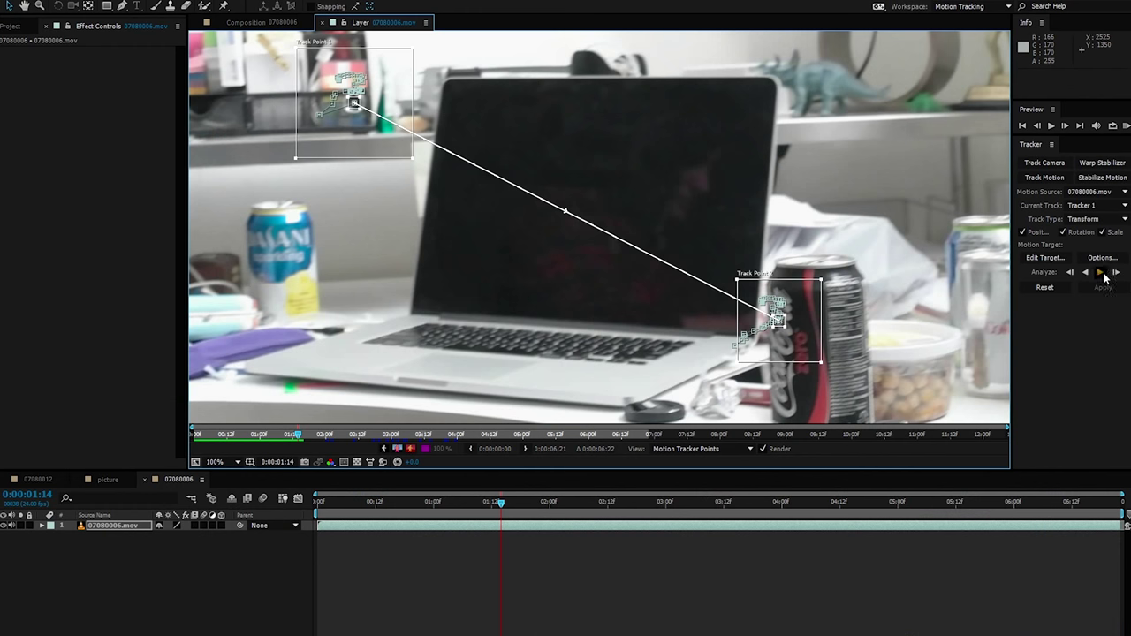
Analyze the laptop-corner and soda-can track points one frame forward.
click(1116, 272)
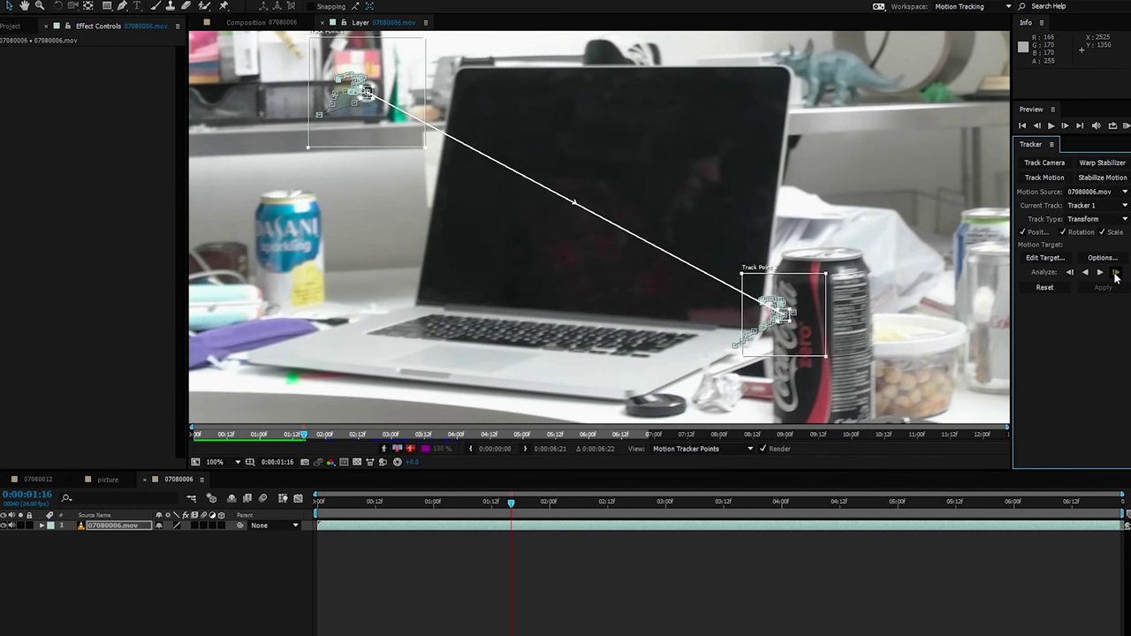